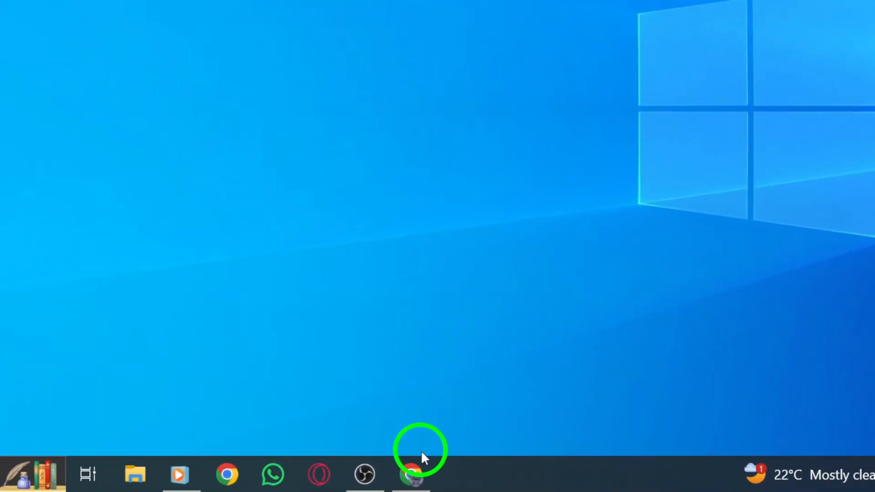
Step: Bring up Google Chrome from the taskbar, showing the Instagram home feed
{"action": "left_click", "coordinate": [411, 475]}
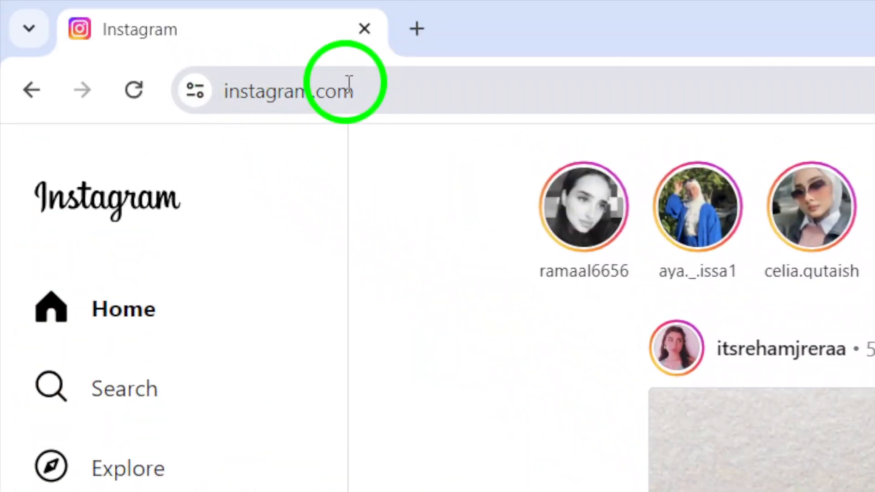
{"action": "mouse_move", "coordinate": [354, 128]}
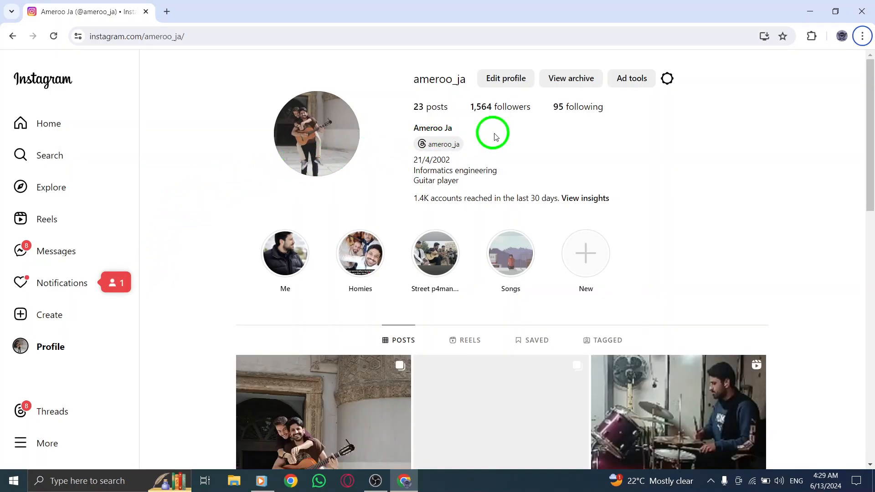
{"action": "mouse_move", "coordinate": [450, 119]}
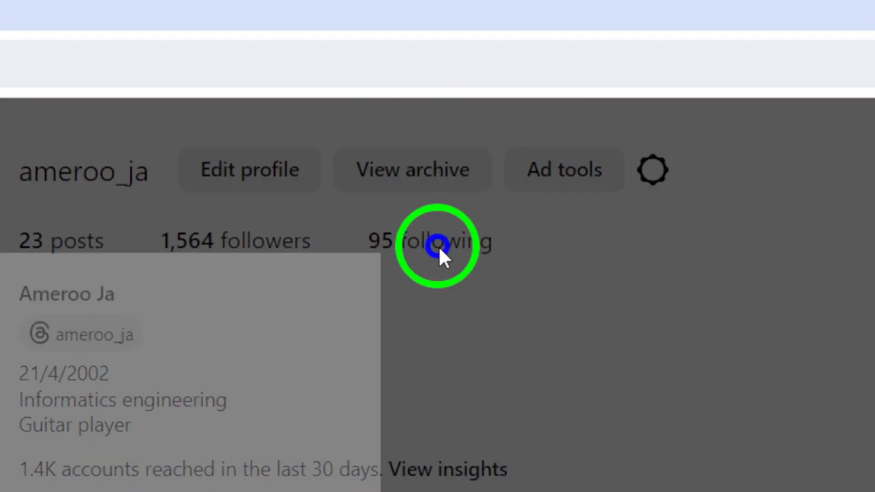
{"action": "left_click", "coordinate": [444, 241]}
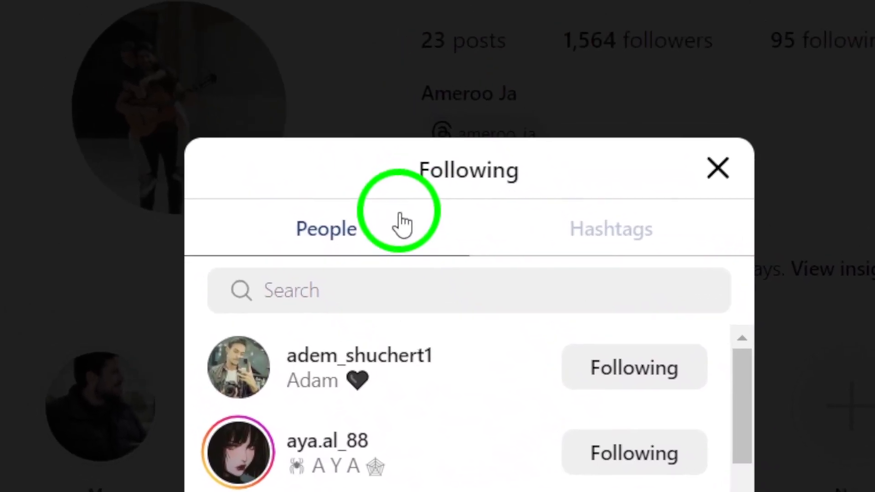
{"action": "left_click", "coordinate": [717, 168]}
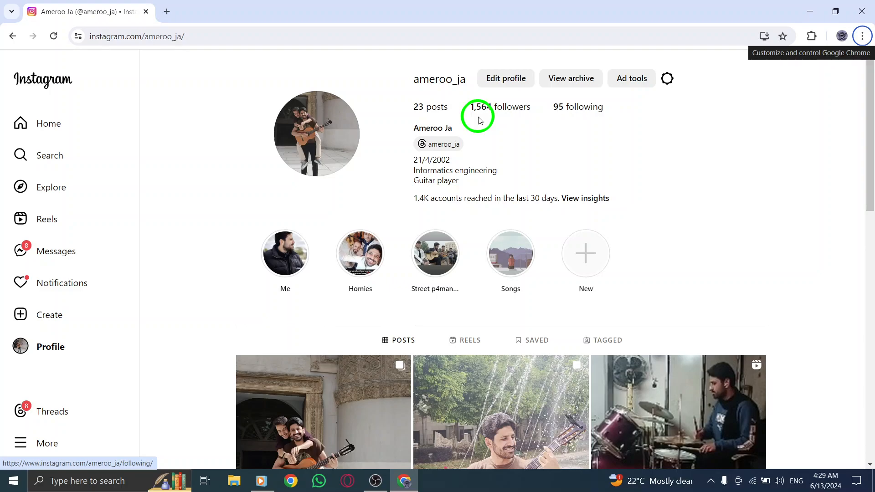
{"action": "mouse_move", "coordinate": [477, 117]}
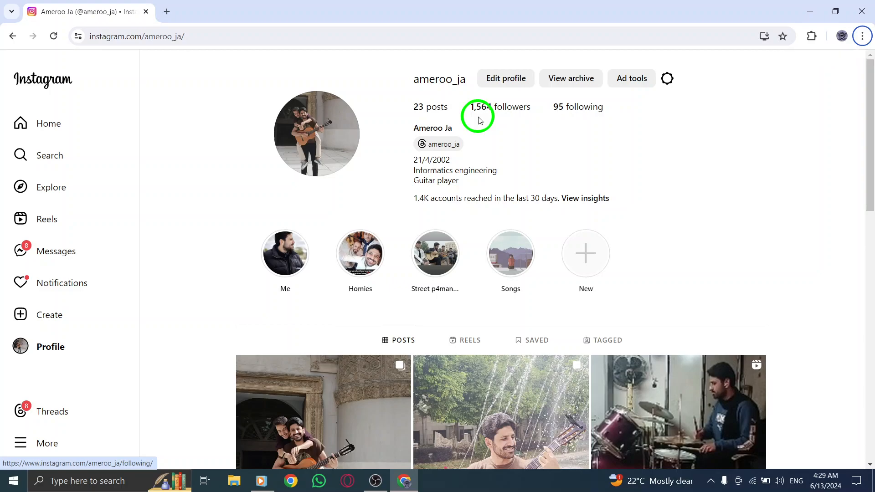